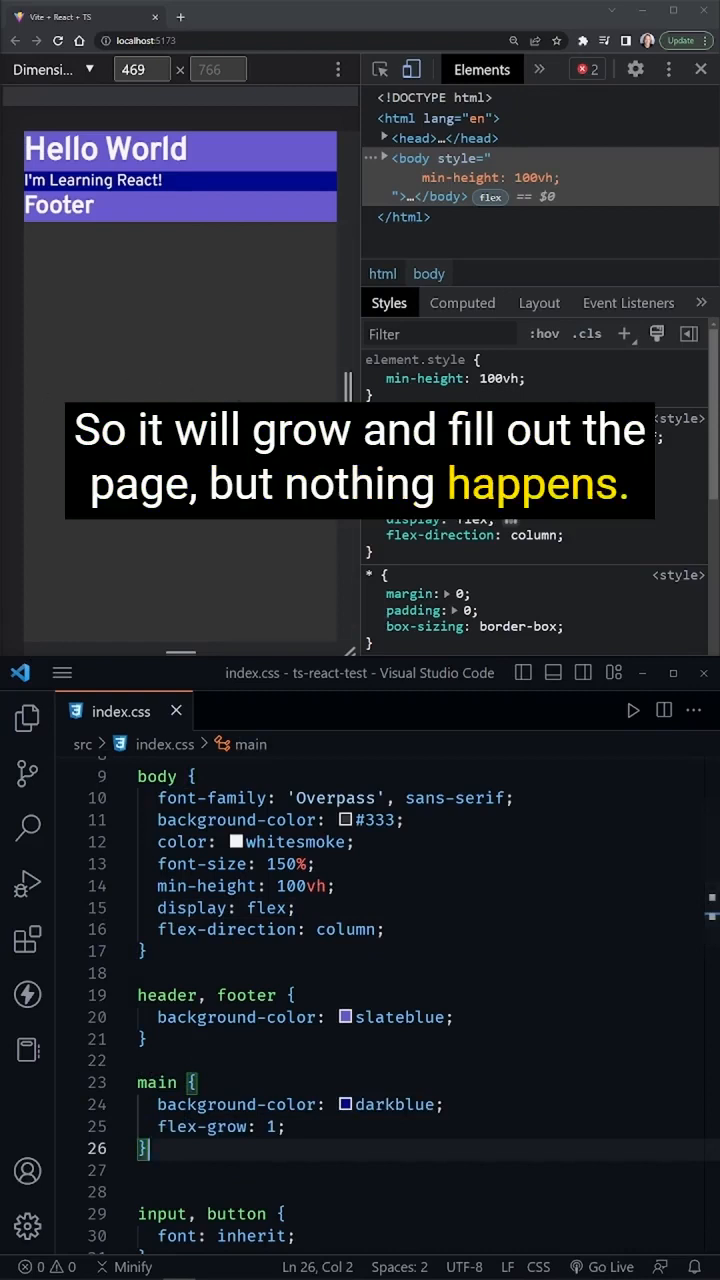
{"action": "mouse_move", "coordinate": [180, 376]}
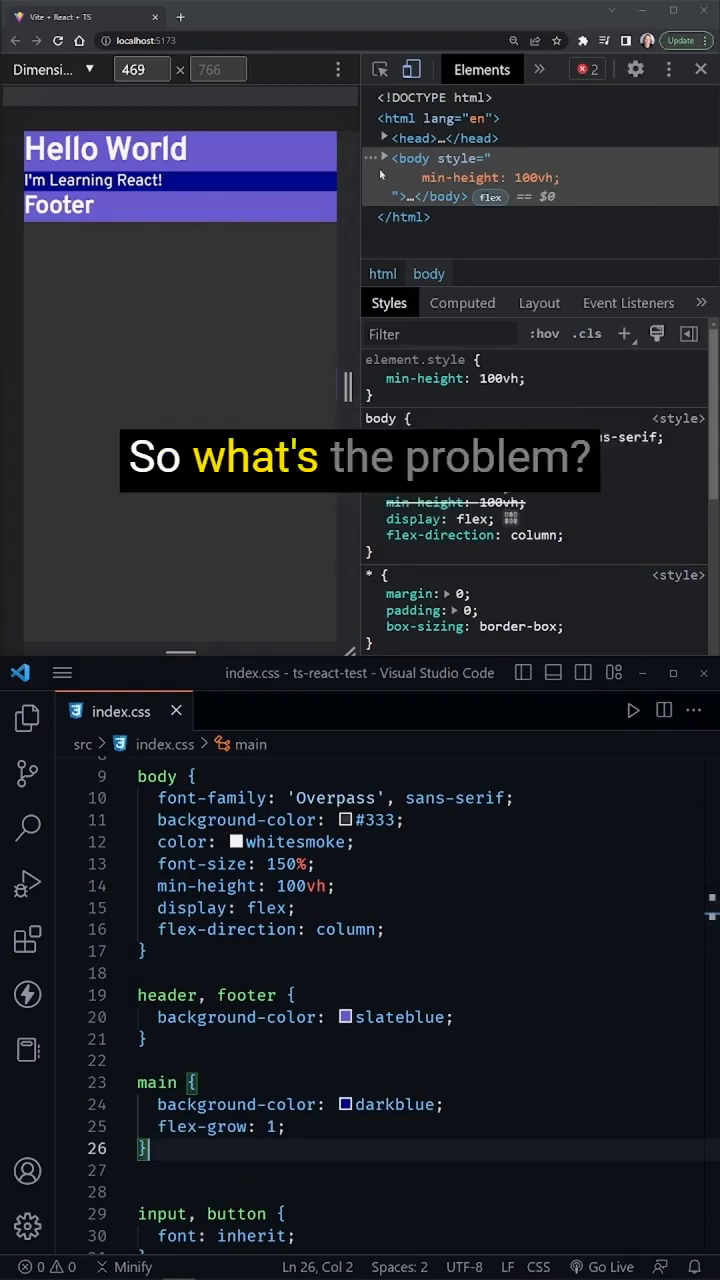
Step: Inspect React's root div and the nested App div holding header, main and footer
{"action": "left_click", "coordinate": [384, 158]}
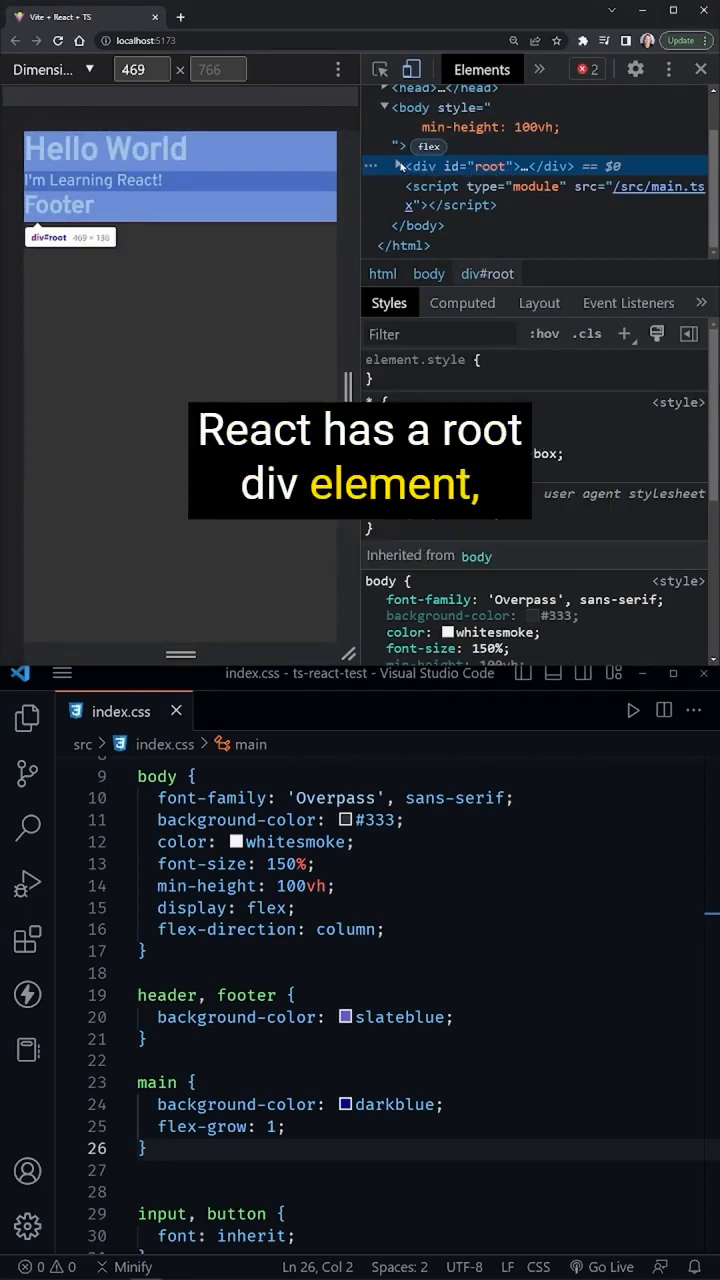
{"action": "left_click", "coordinate": [396, 166]}
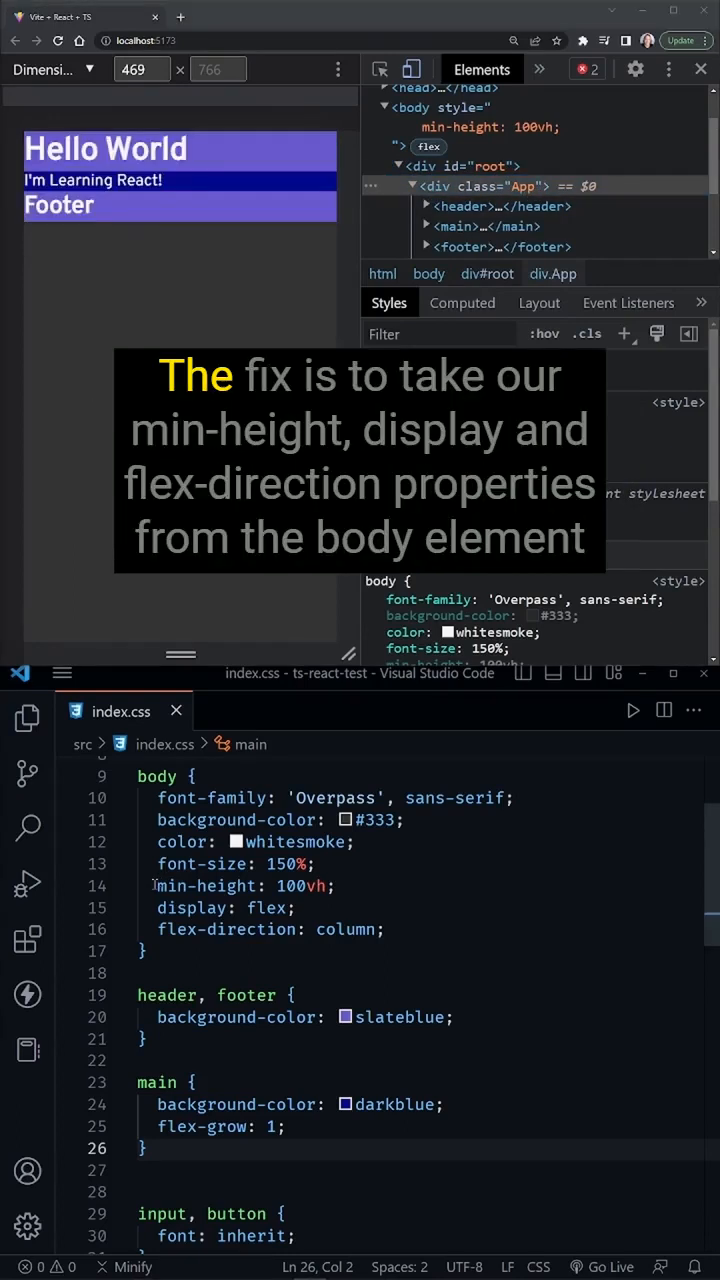
Step: Remove min-height, display and flex-direction from body and begin a .App selector
{"action": "left_click_drag", "start_coordinate": [156, 884], "coordinate": [384, 928]}
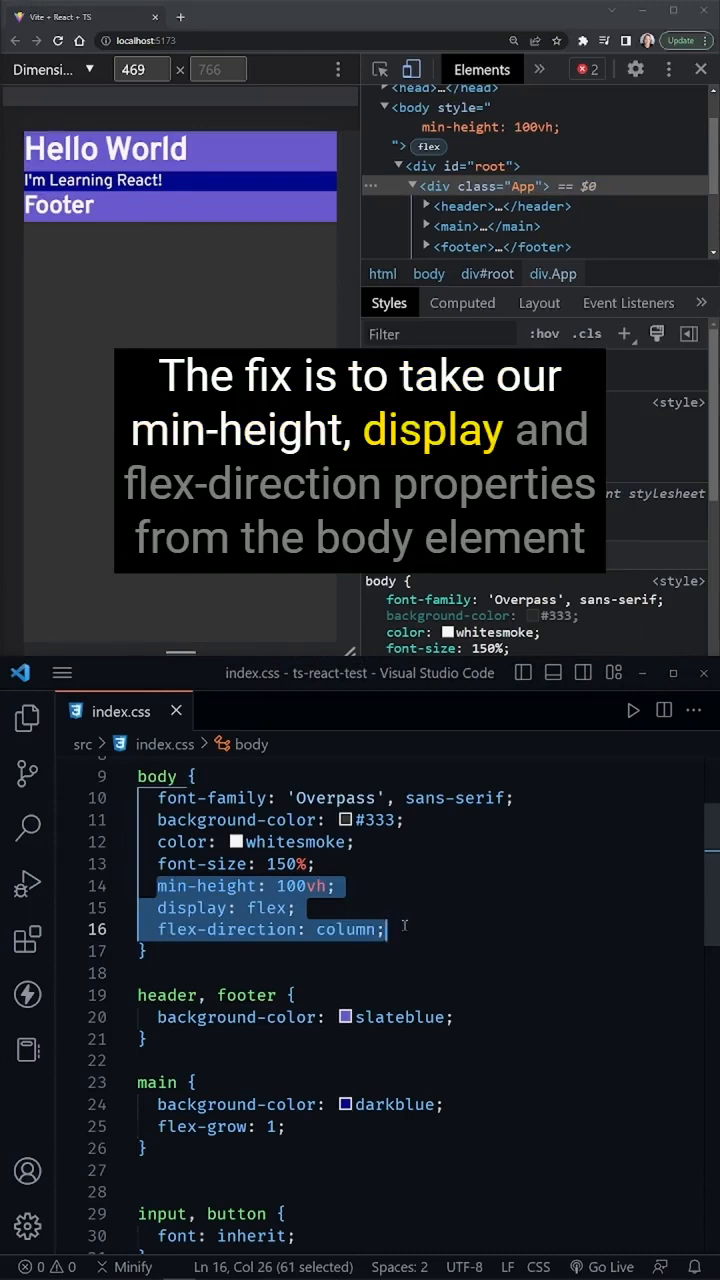
{"action": "key", "text": "Delete"}
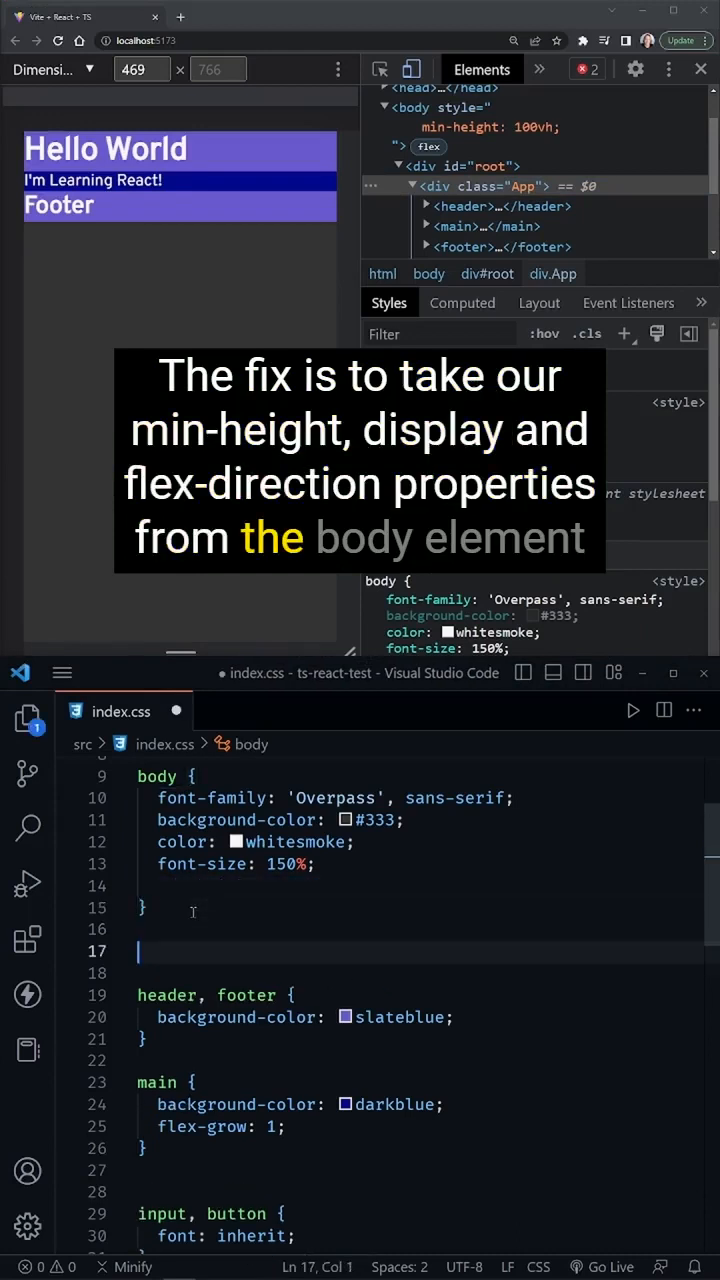
{"action": "type", "text": ".App"}
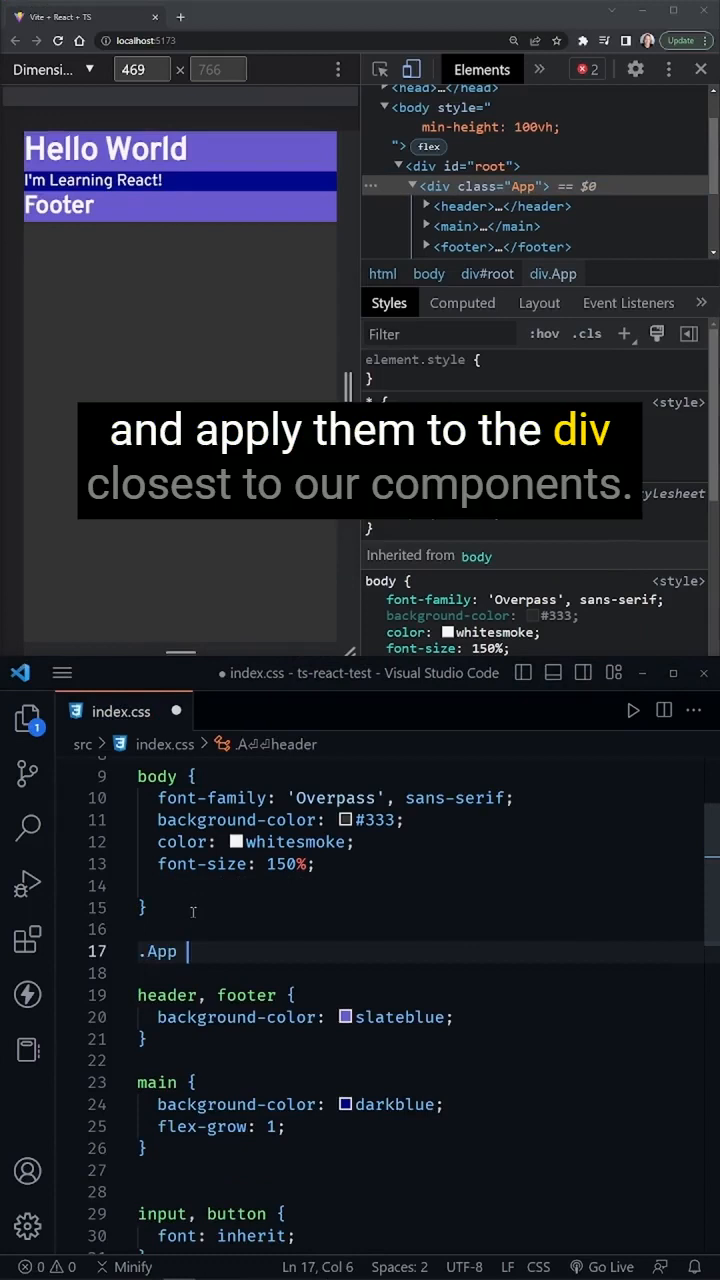